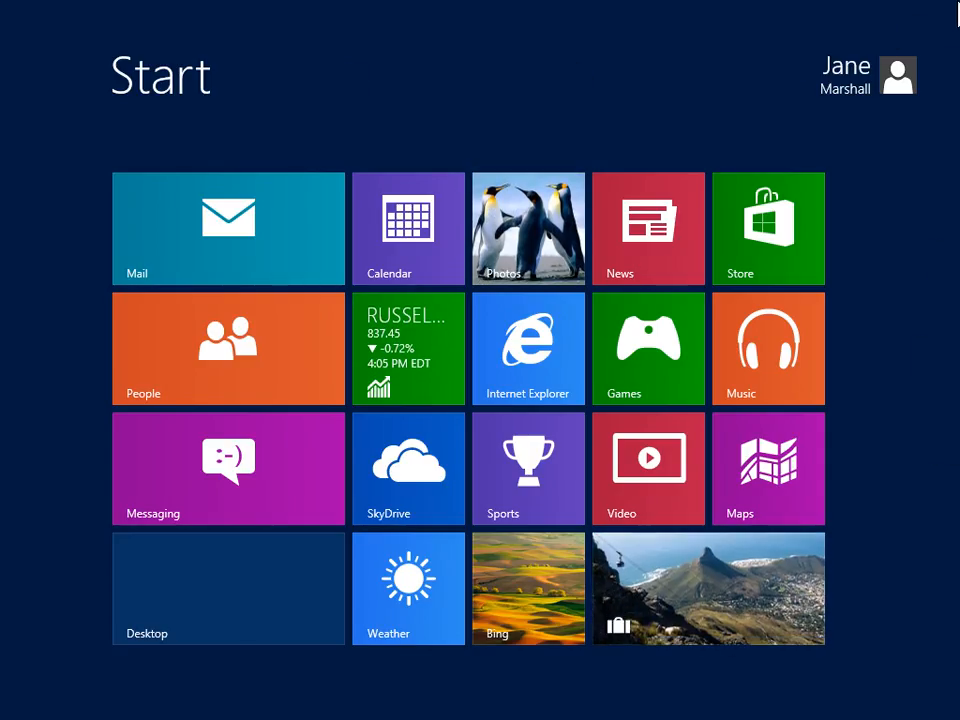
mouse_move(950, 150)
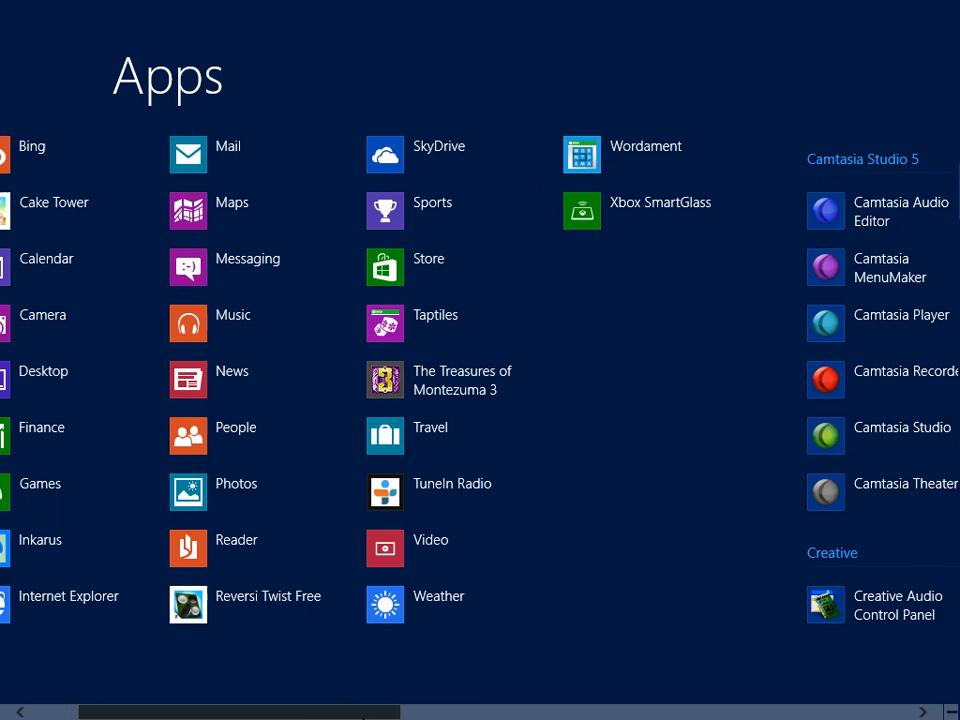
- Scroll right through the All apps list toward the Windows system tools
scroll("right", 3)
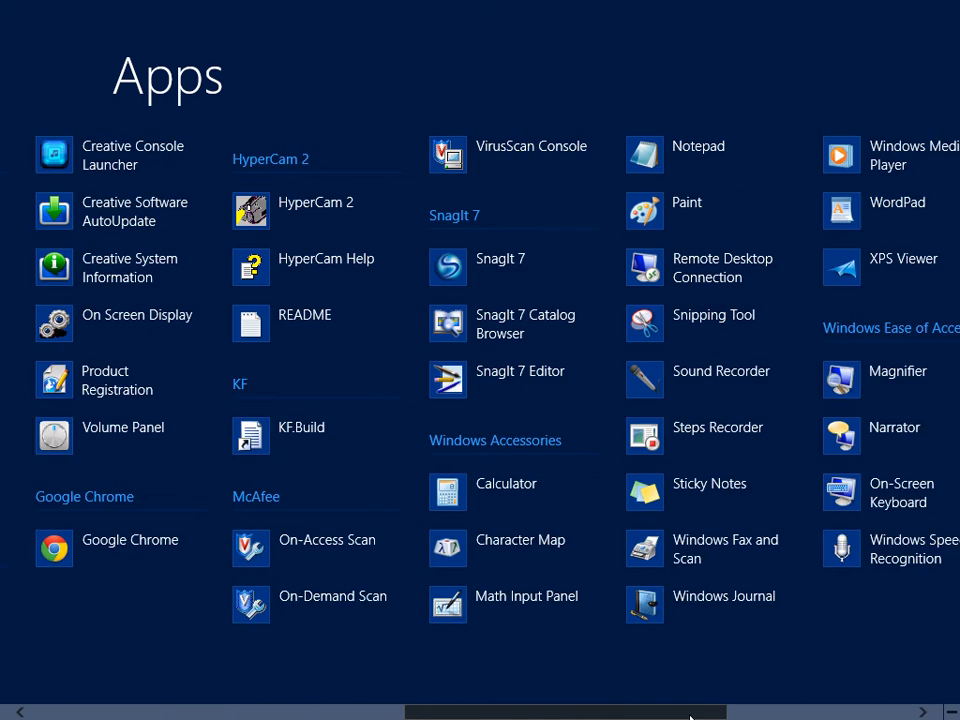
scroll("right", 3)
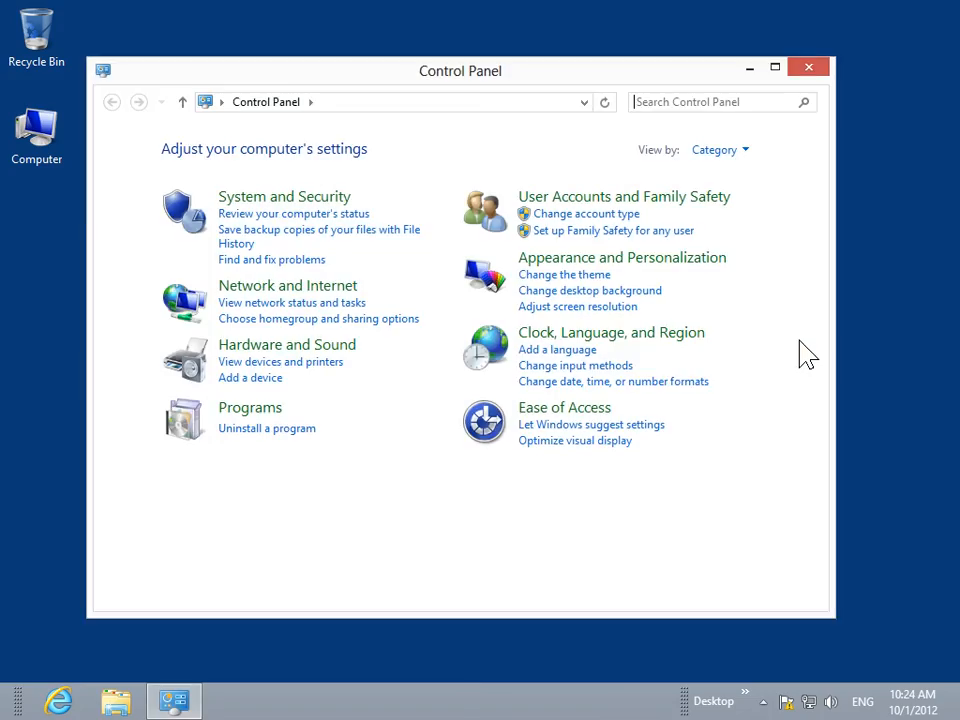
mouse_move(690, 343)
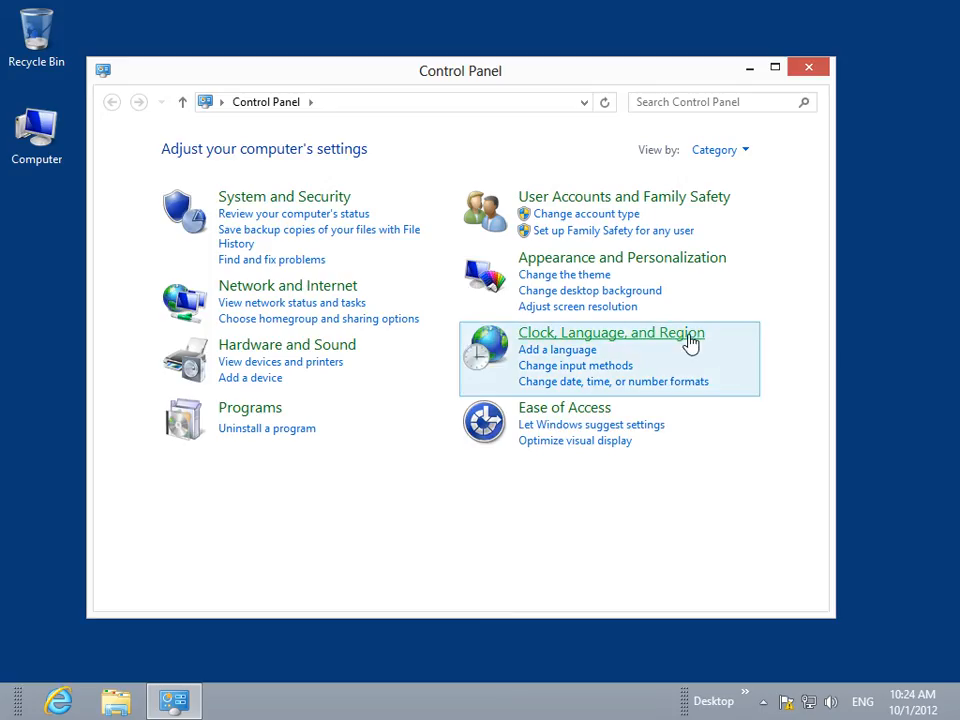
- Go to Clock, Language, and Region, then the Language page listing English and Korean
left_click(611, 332)
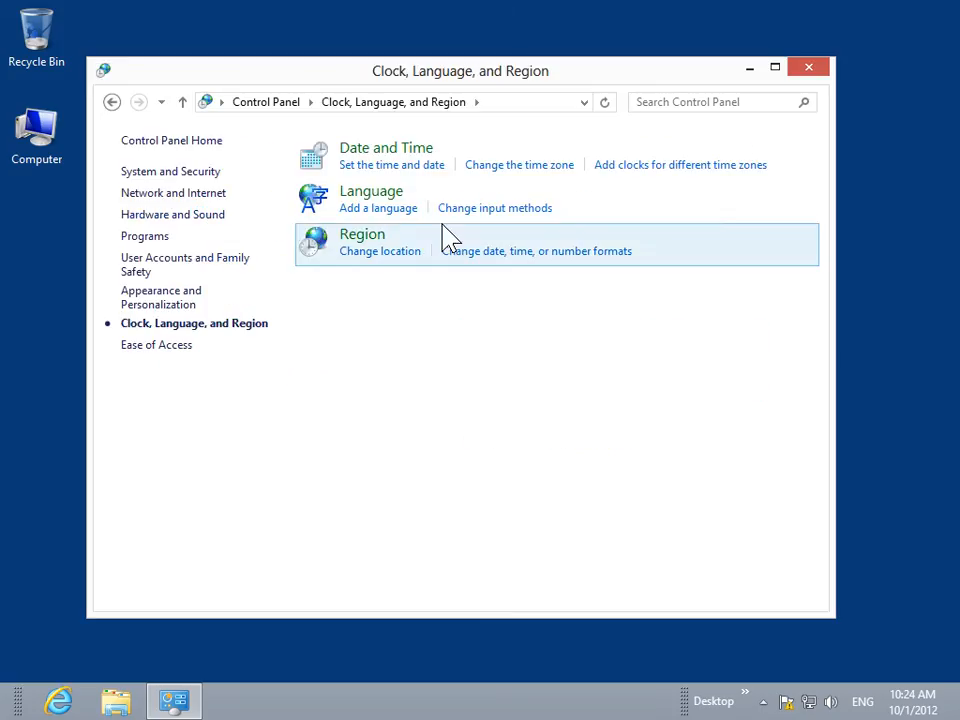
left_click(371, 190)
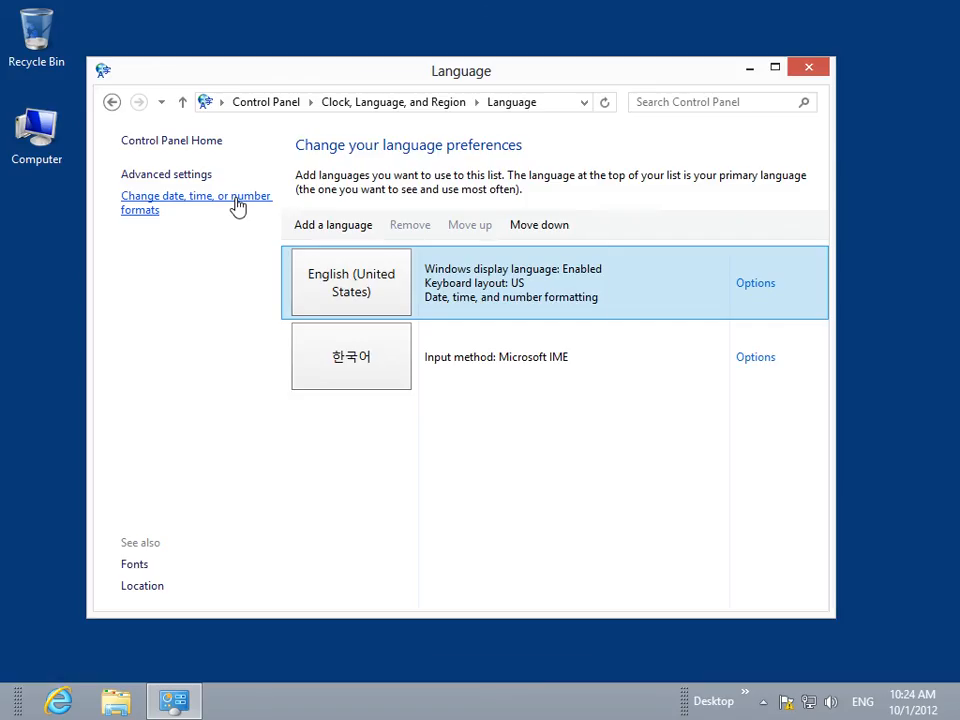
- Open the Region dialog's Administrative tab showing English (United States) for non-Unicode programs
left_click(196, 202)
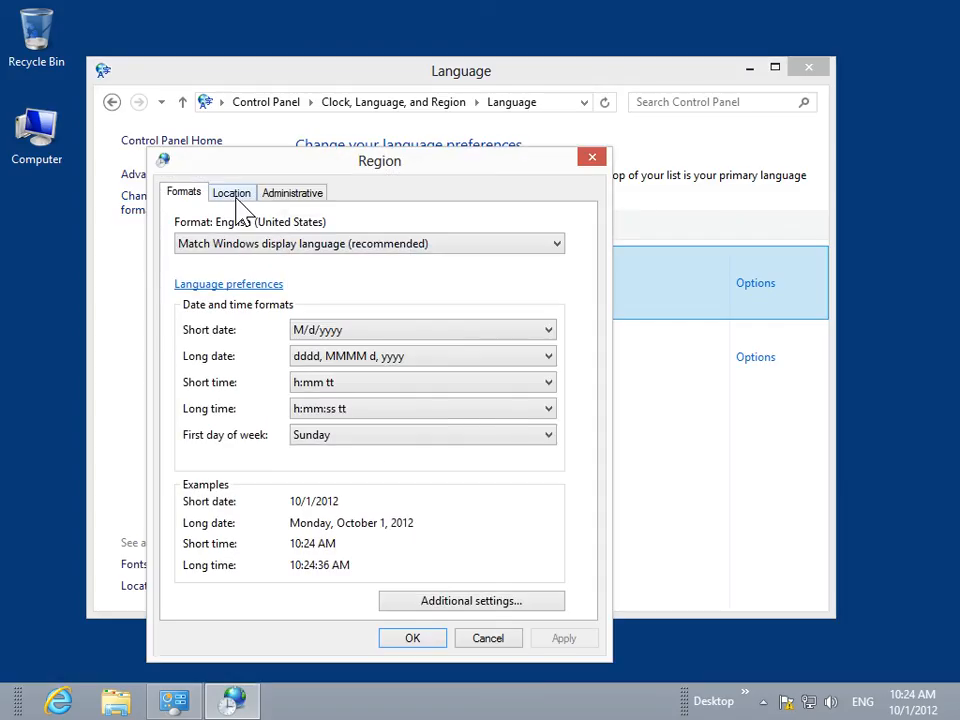
left_click(292, 192)
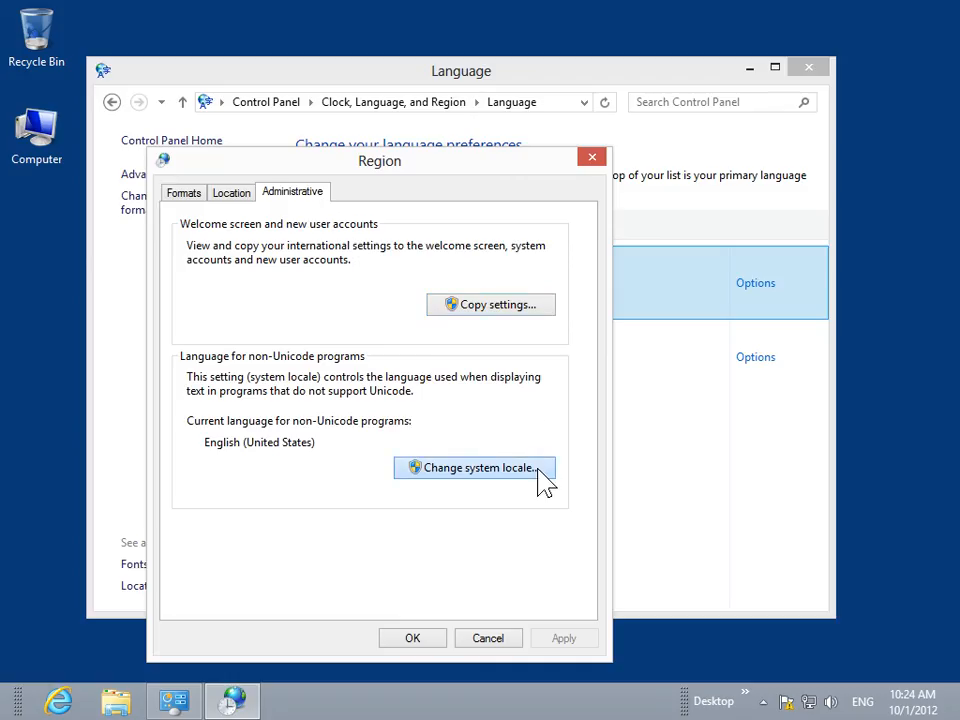
- Open the system locale Region Settings window, currently English (United States)
left_click(475, 467)
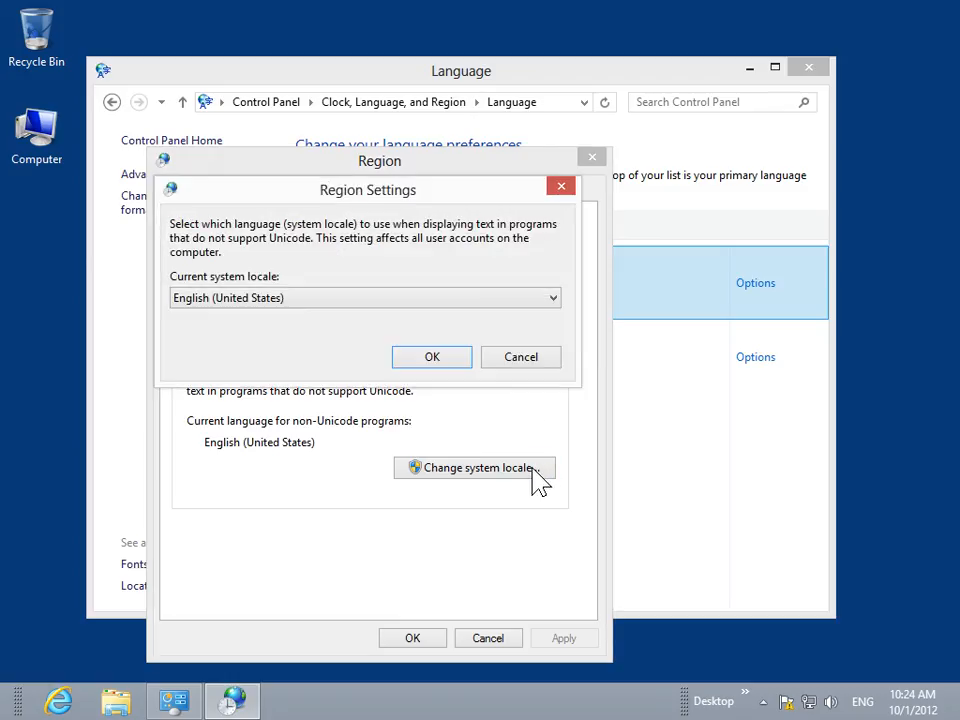
mouse_move(543, 330)
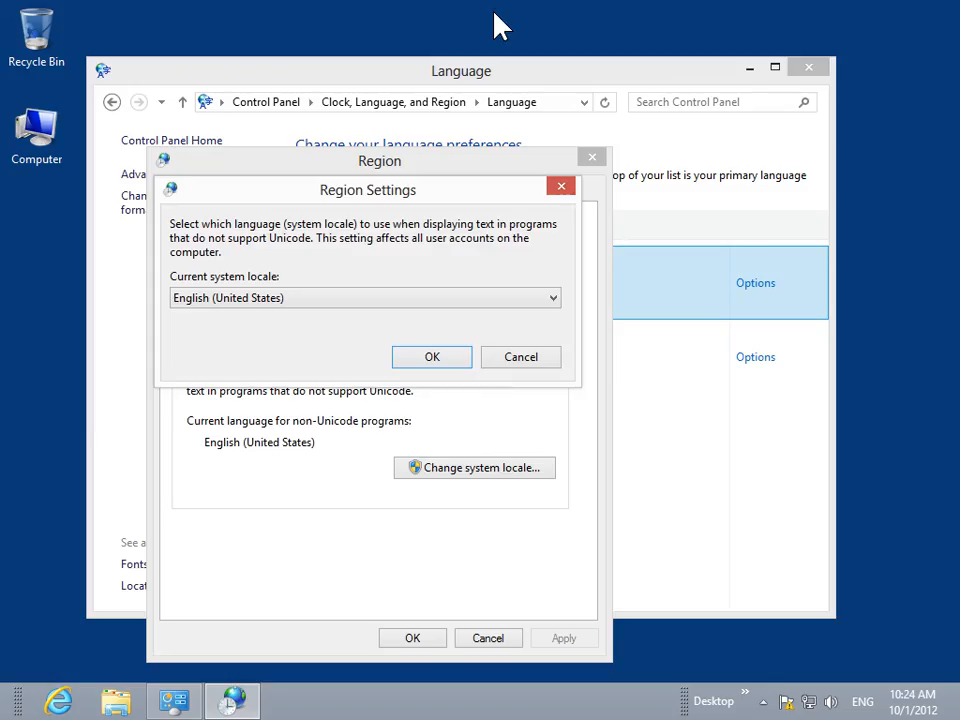
- Cancel Region Settings and the Region dialog, keeping the English (United States) locale
left_click(432, 357)
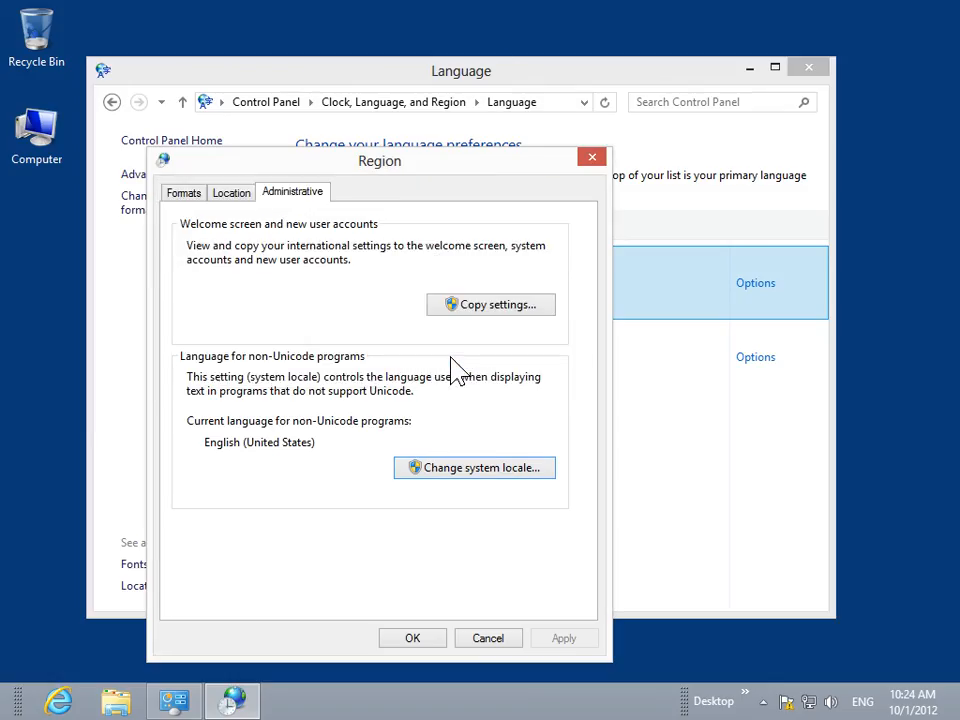
mouse_move(451, 590)
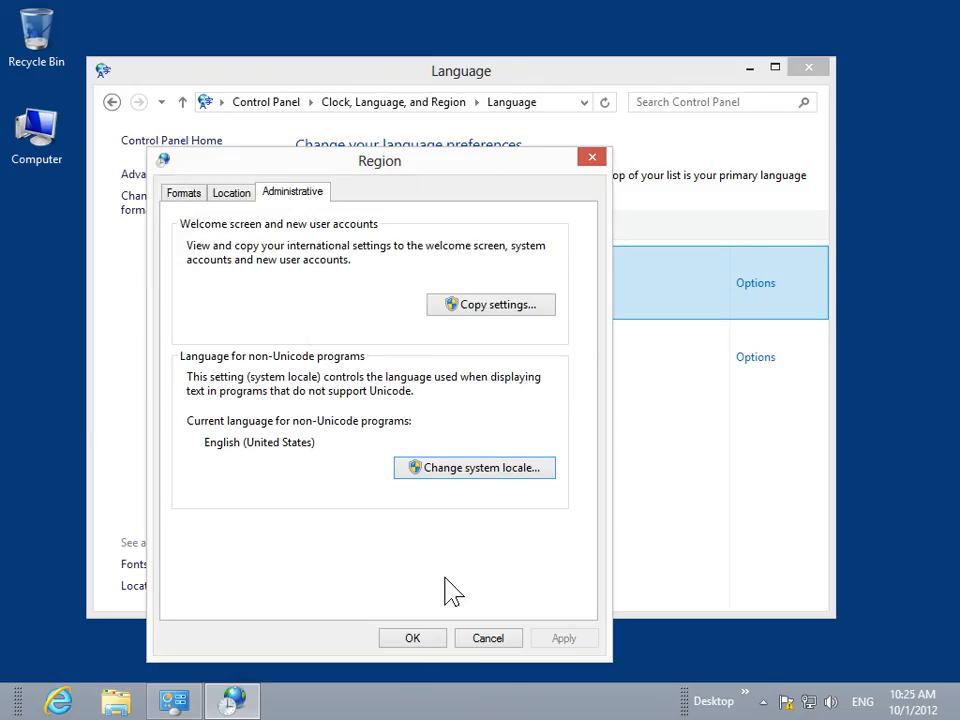
left_click(412, 638)
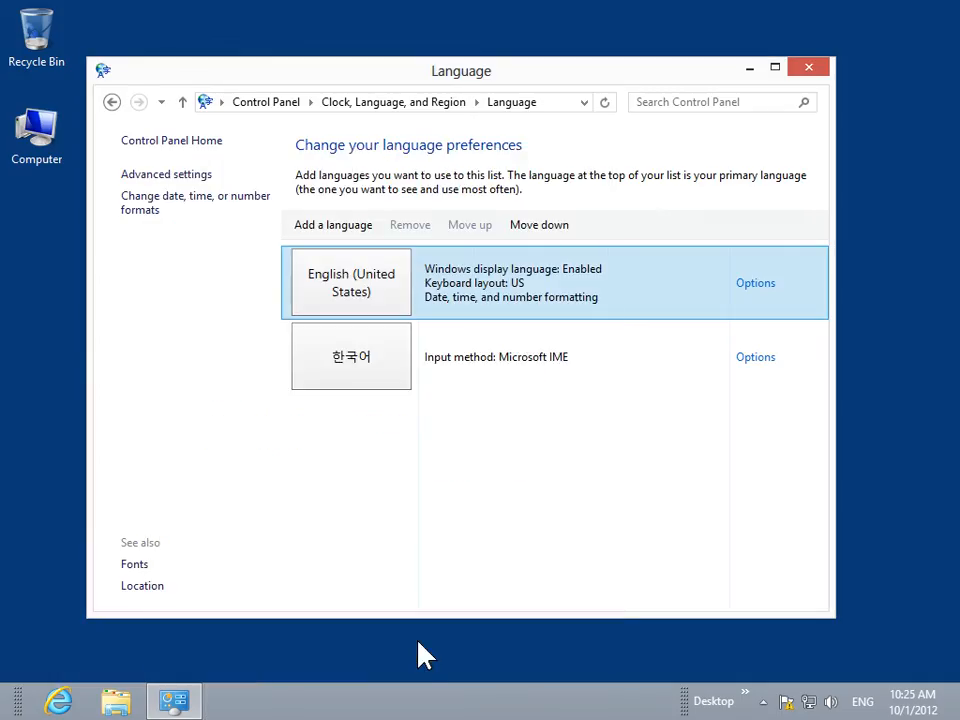